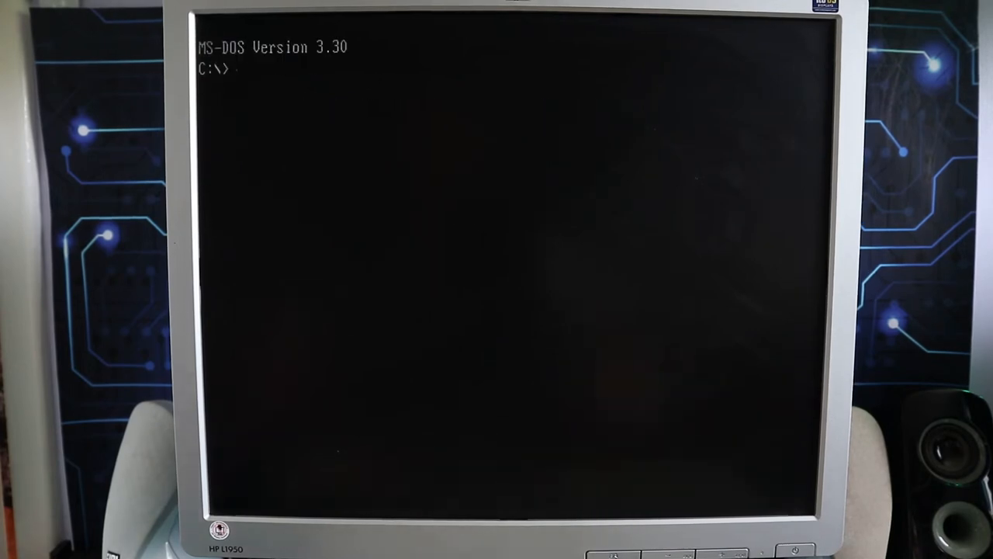
- Change into the WORD directory with cd word and enter the word command at C:\WORD>
text(cd)
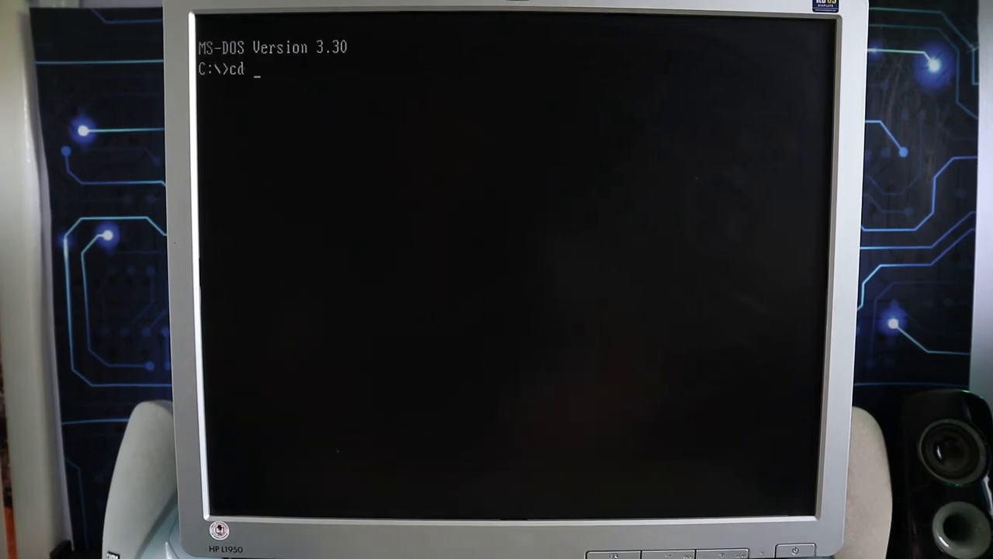
text(word)
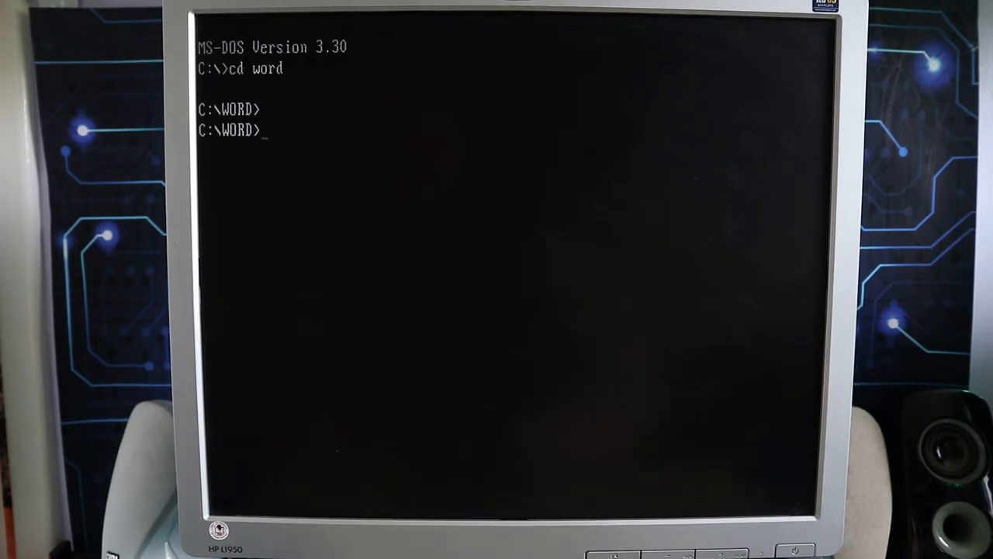
text(word)
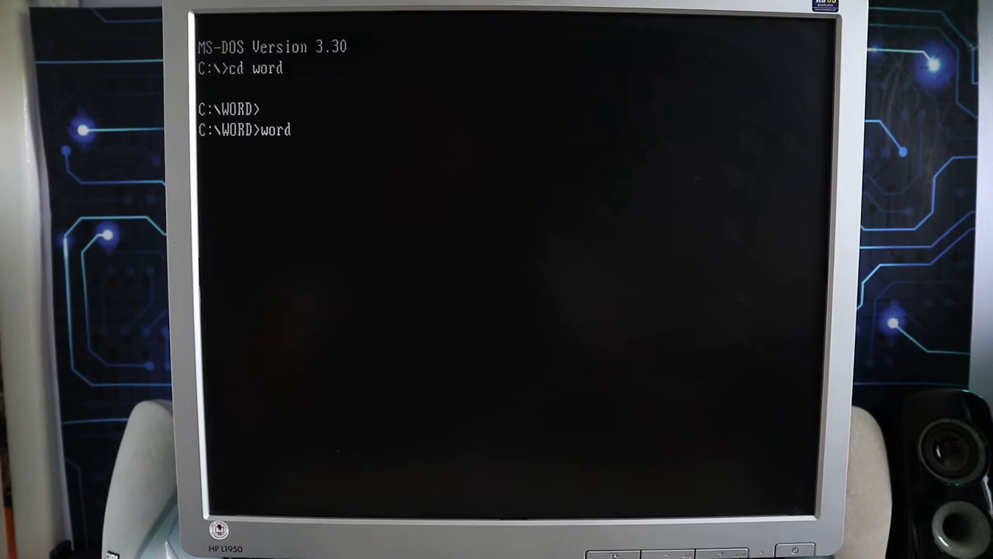
- Launch Word to a blank Document1 and start writing 'hello' at its top
key(enter)
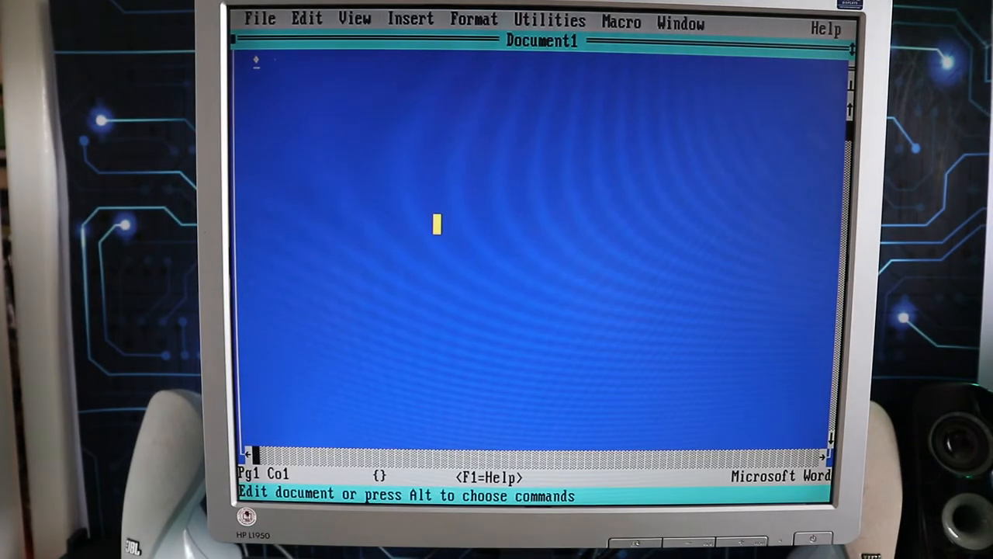
text(he)
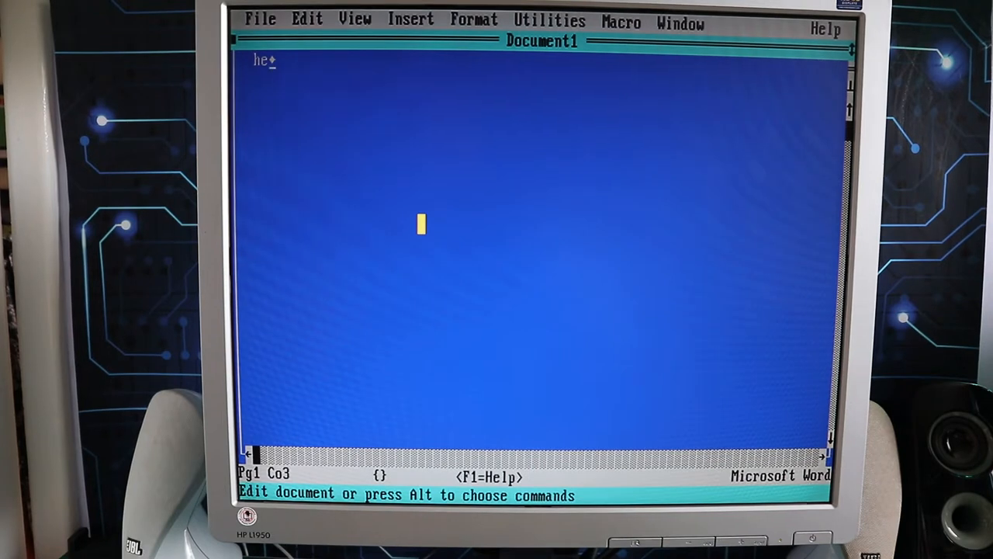
text(llo)
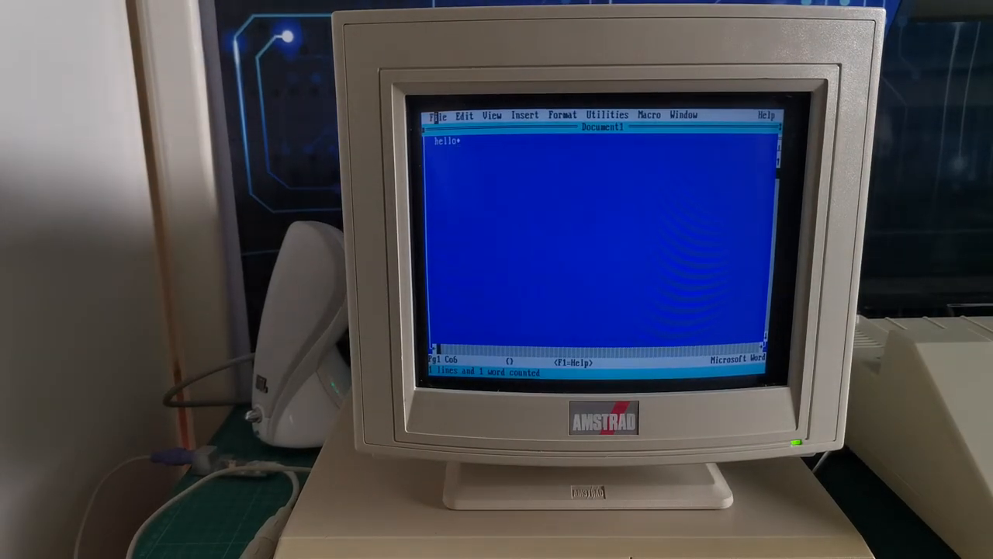
- Bring up Word's File menu and choose a command from its list
click(437, 115)
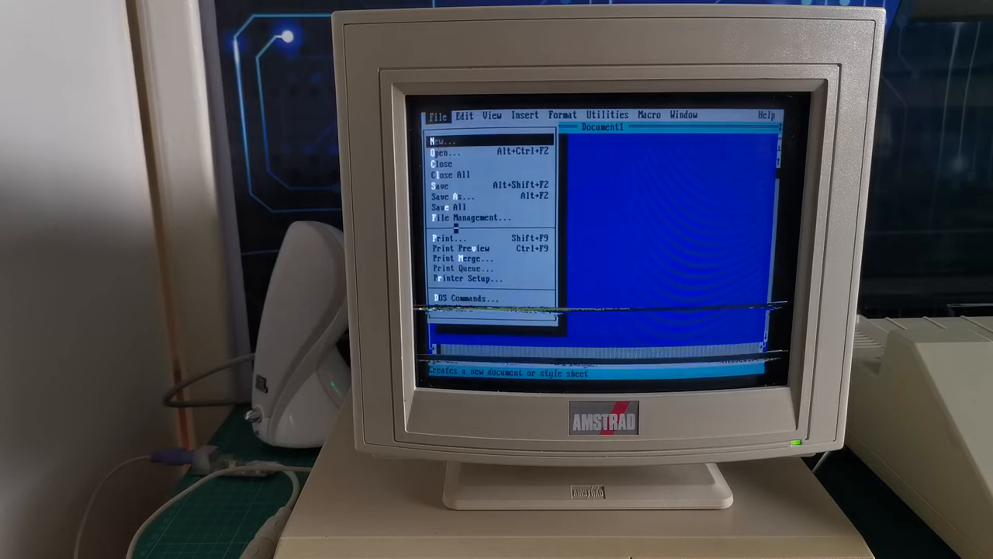
click(447, 237)
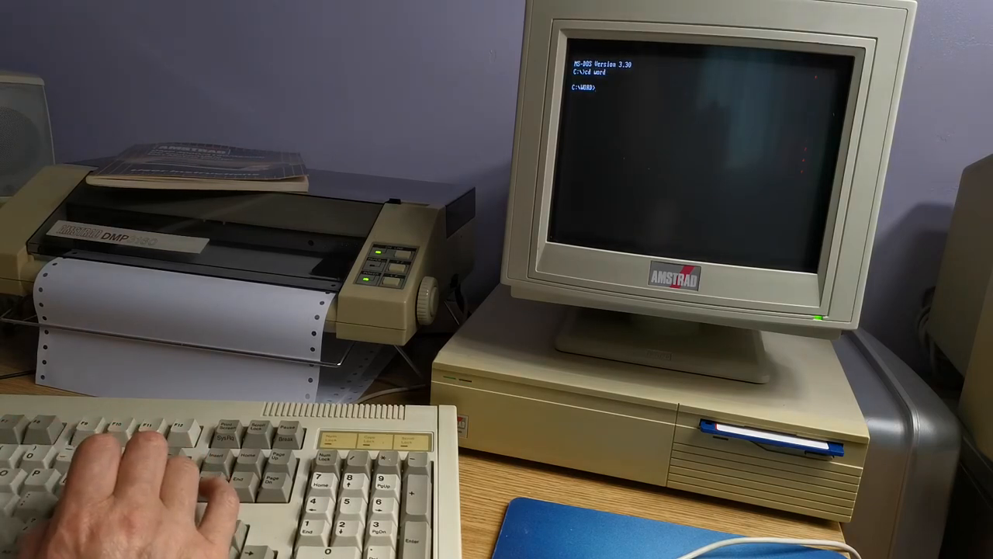
- Enter cd word at the C:\> prompt to move into the WORD directory
text(word)
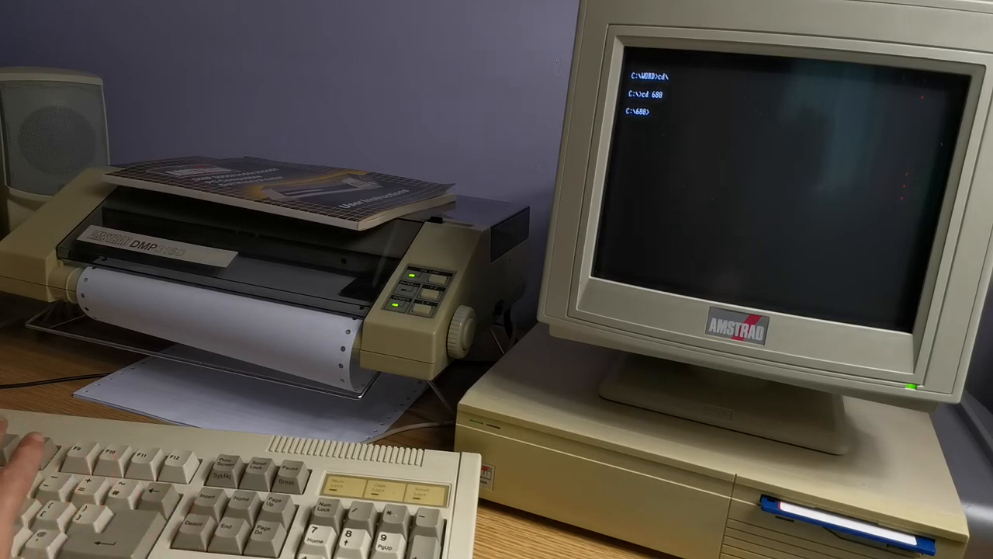
- Run the directory change from WORD into the 688 directory on drive C
key(enter)
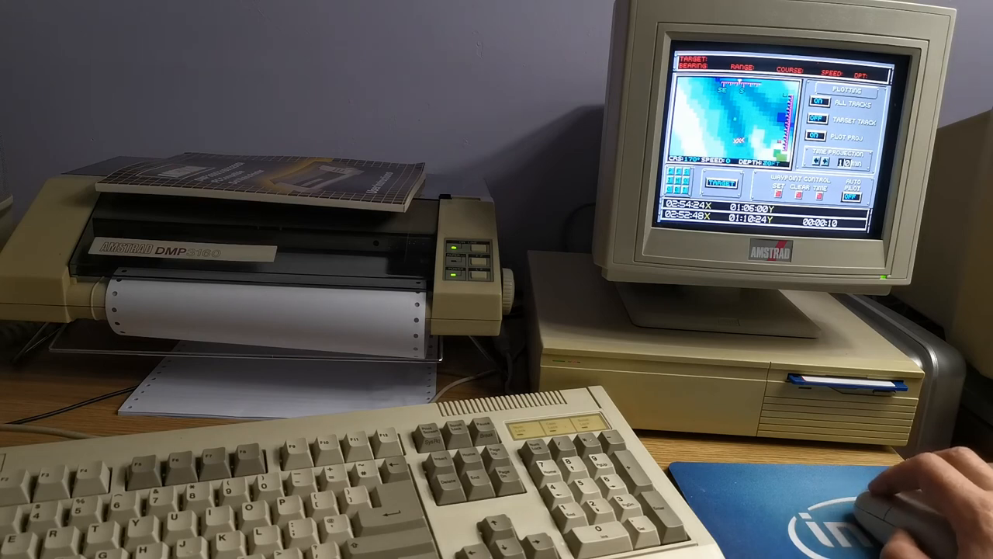
- Set a map waypoint with autopilot on and pick the unknown contact as target
click(720, 180)
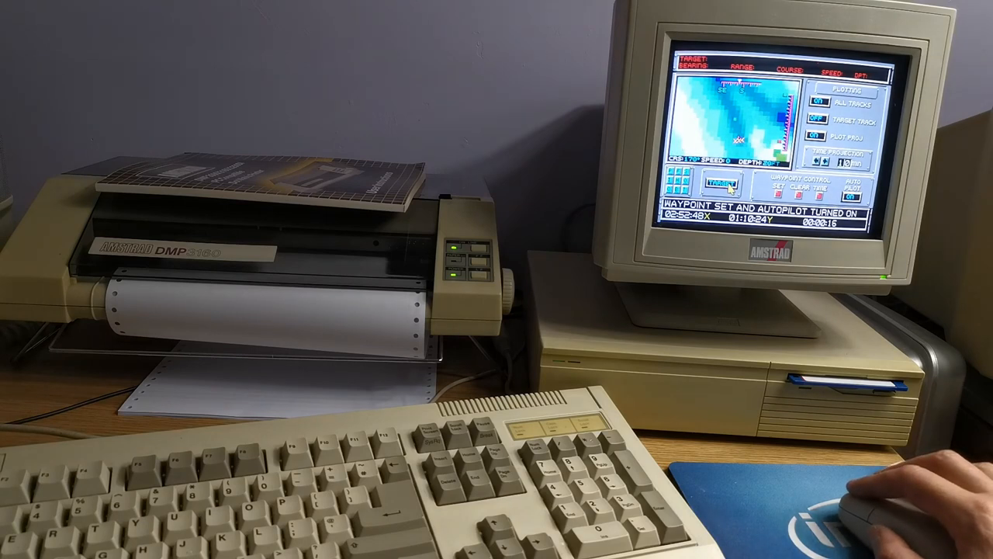
click(720, 181)
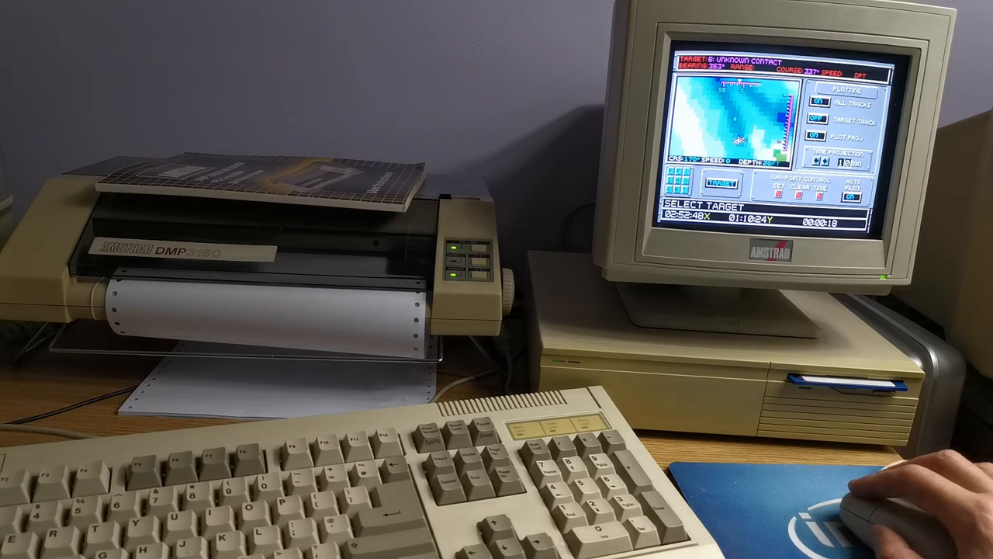